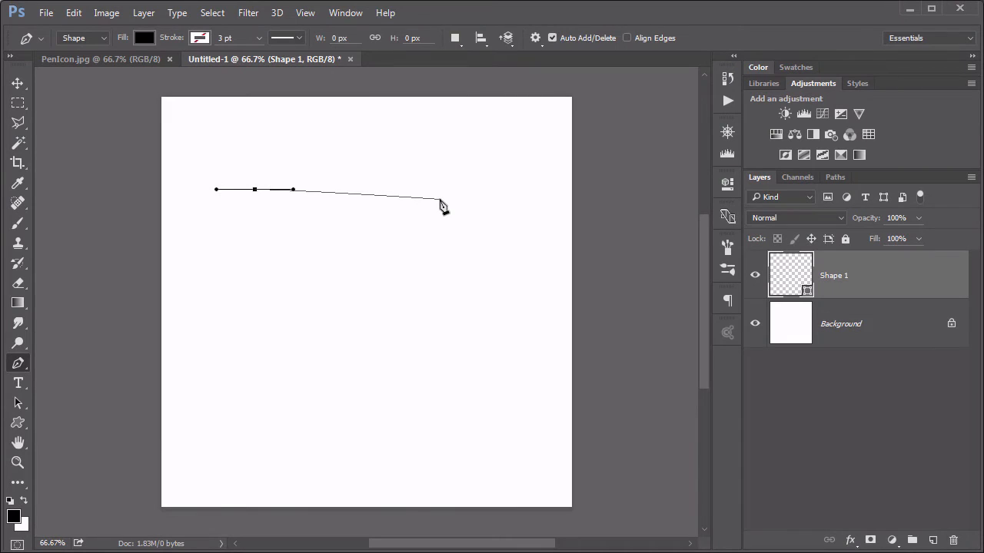
# Place the first anchor point of the new Pen path on the Untitled-1 canvas
pyautogui.click(439, 200)
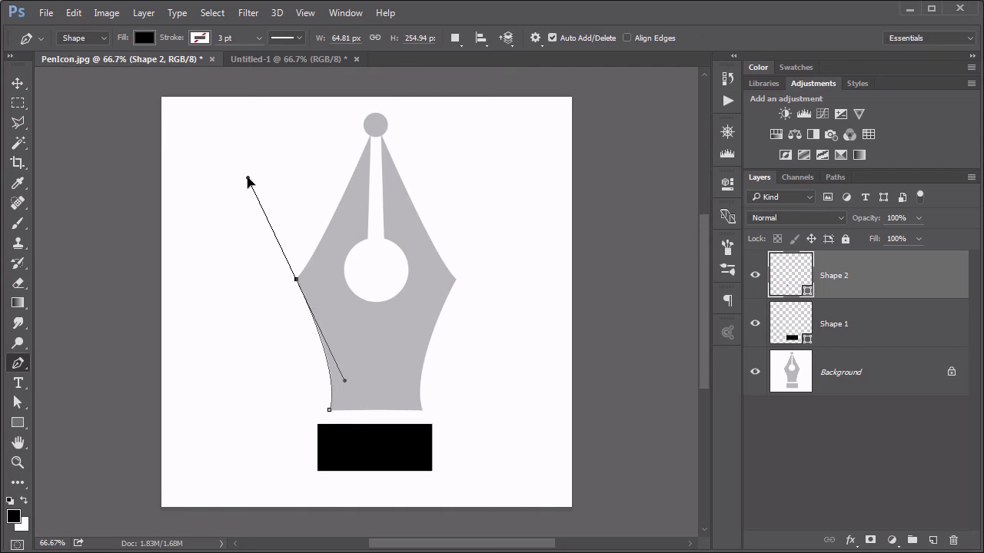
pyautogui.moveTo(258, 181)
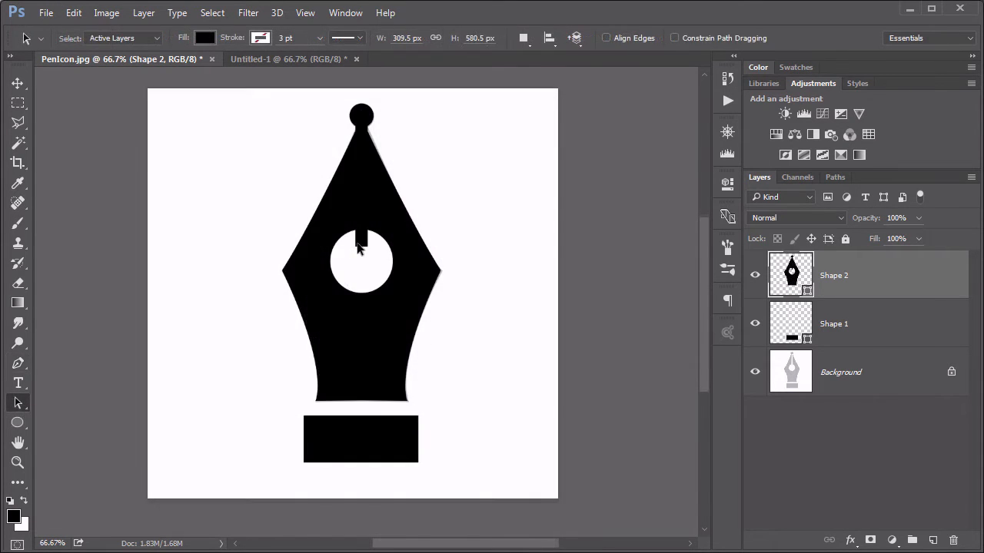
# Switch to ProfileIllustration.psd and select the Hair layer to show its outline path
pyautogui.click(522, 37)
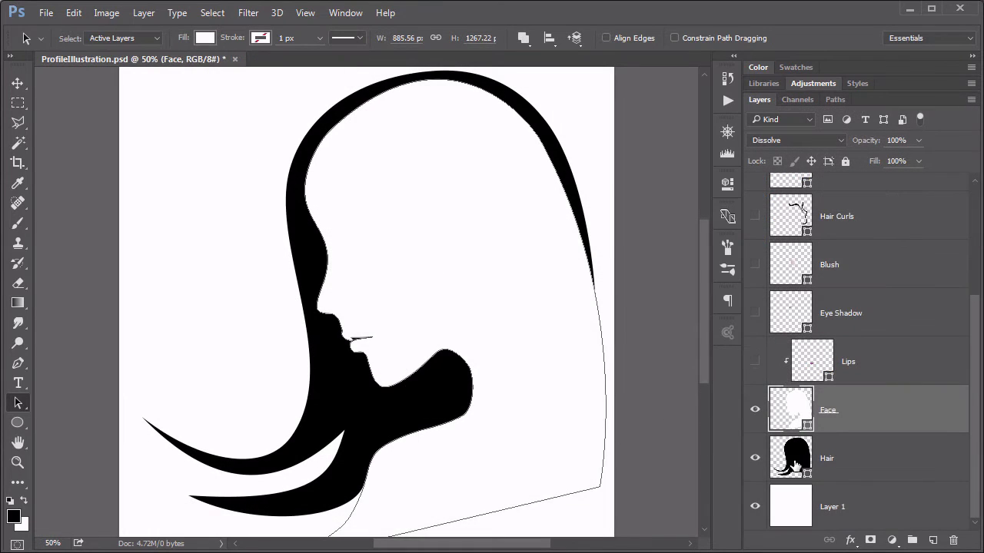
pyautogui.click(827, 458)
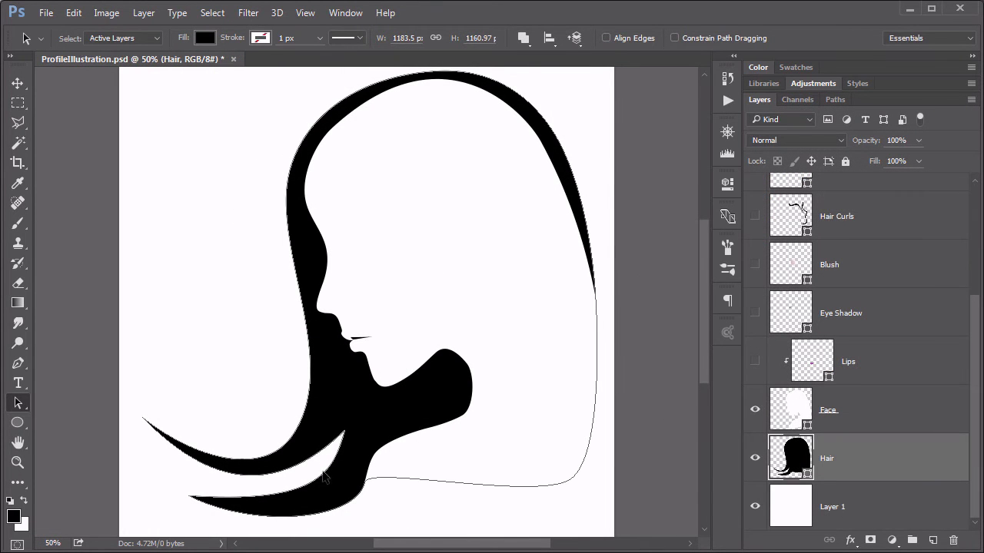